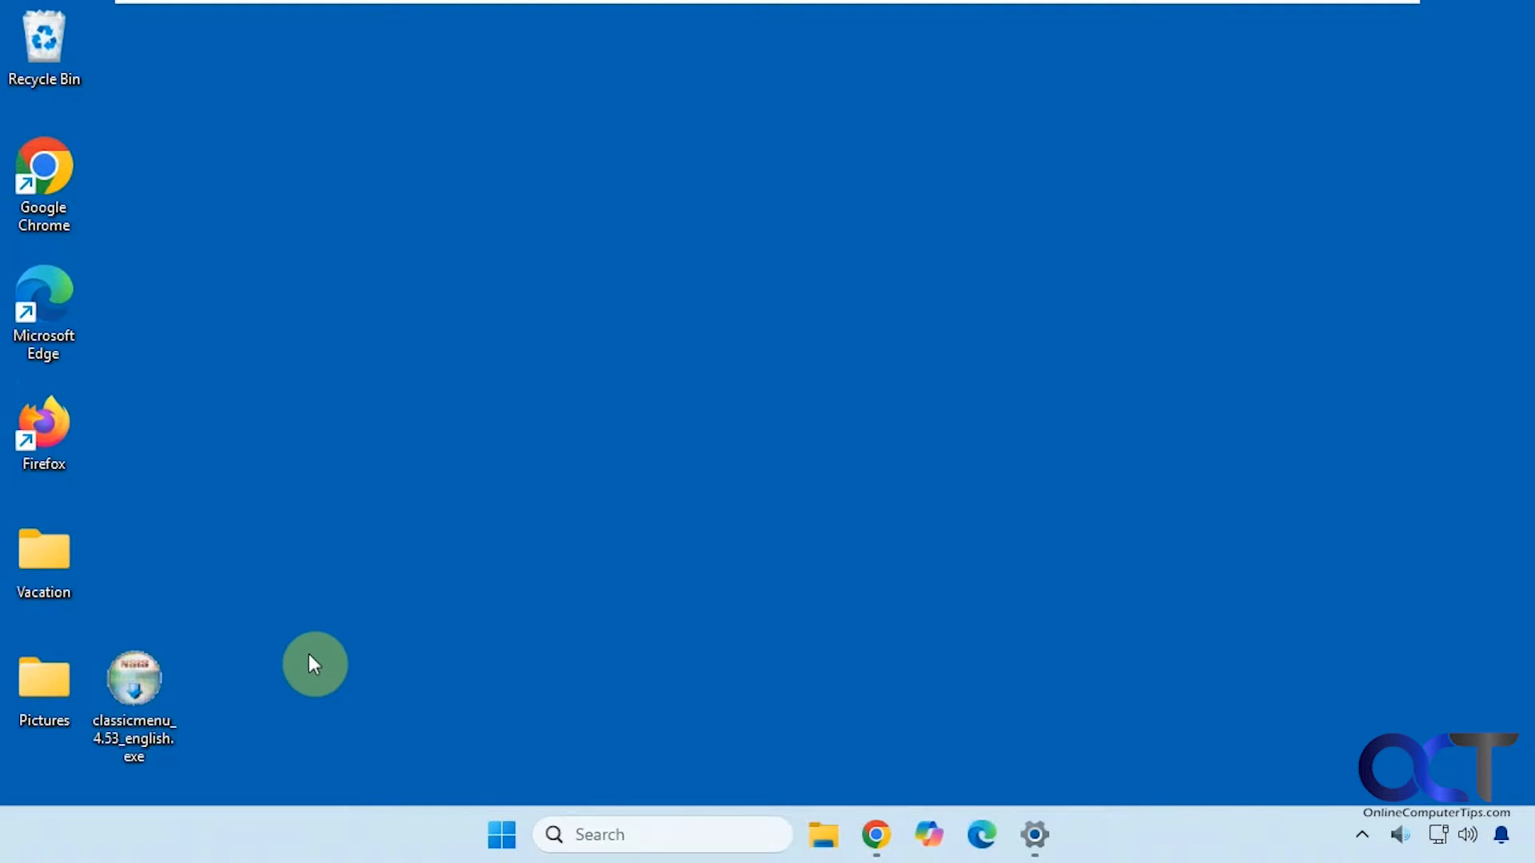
mouse_move(428, 518)
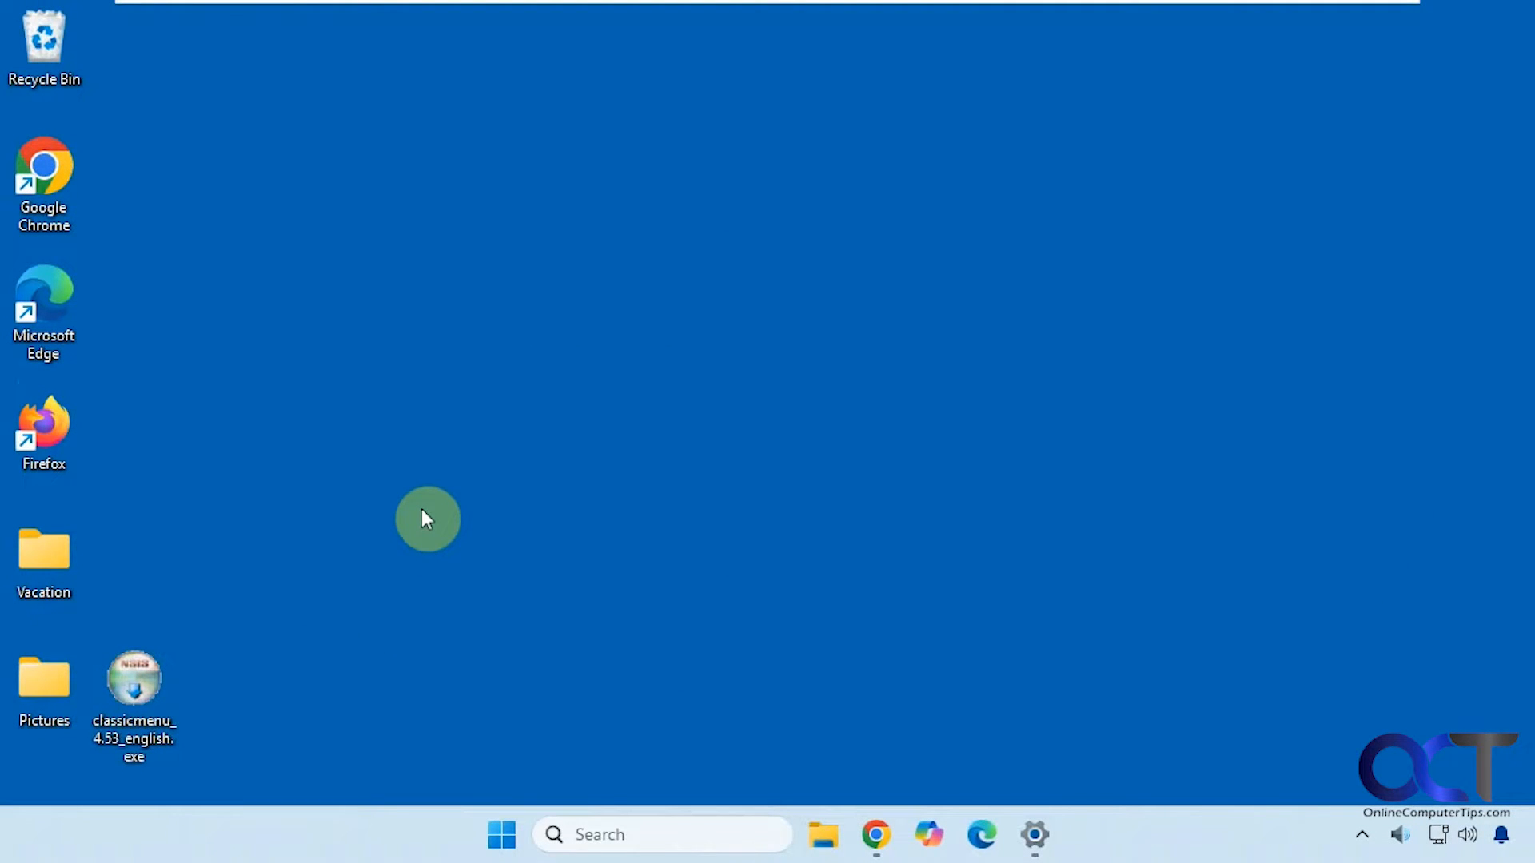
mouse_move(386, 507)
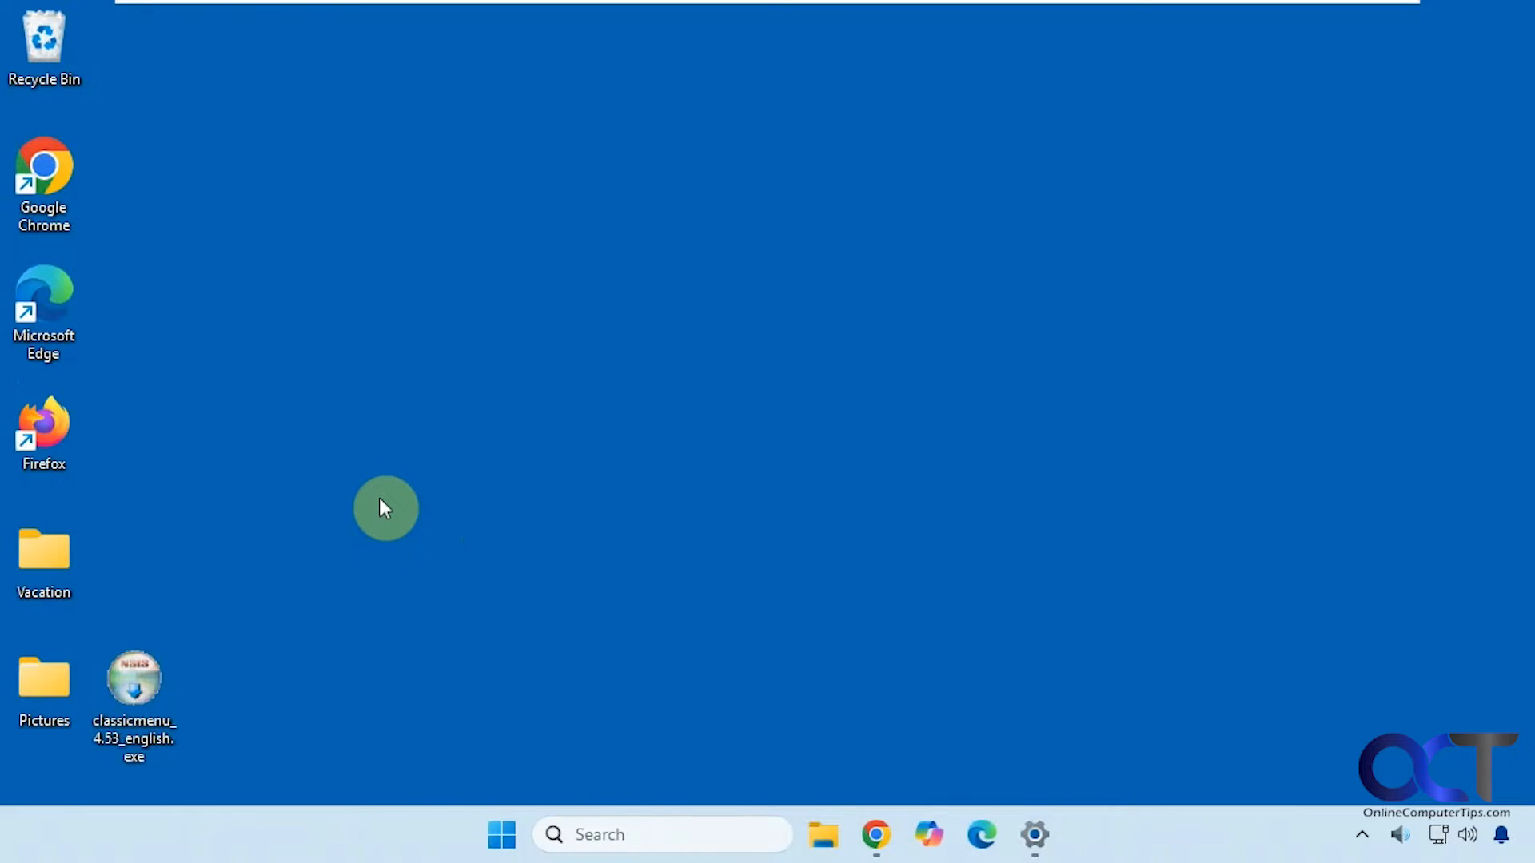
mouse_move(370, 507)
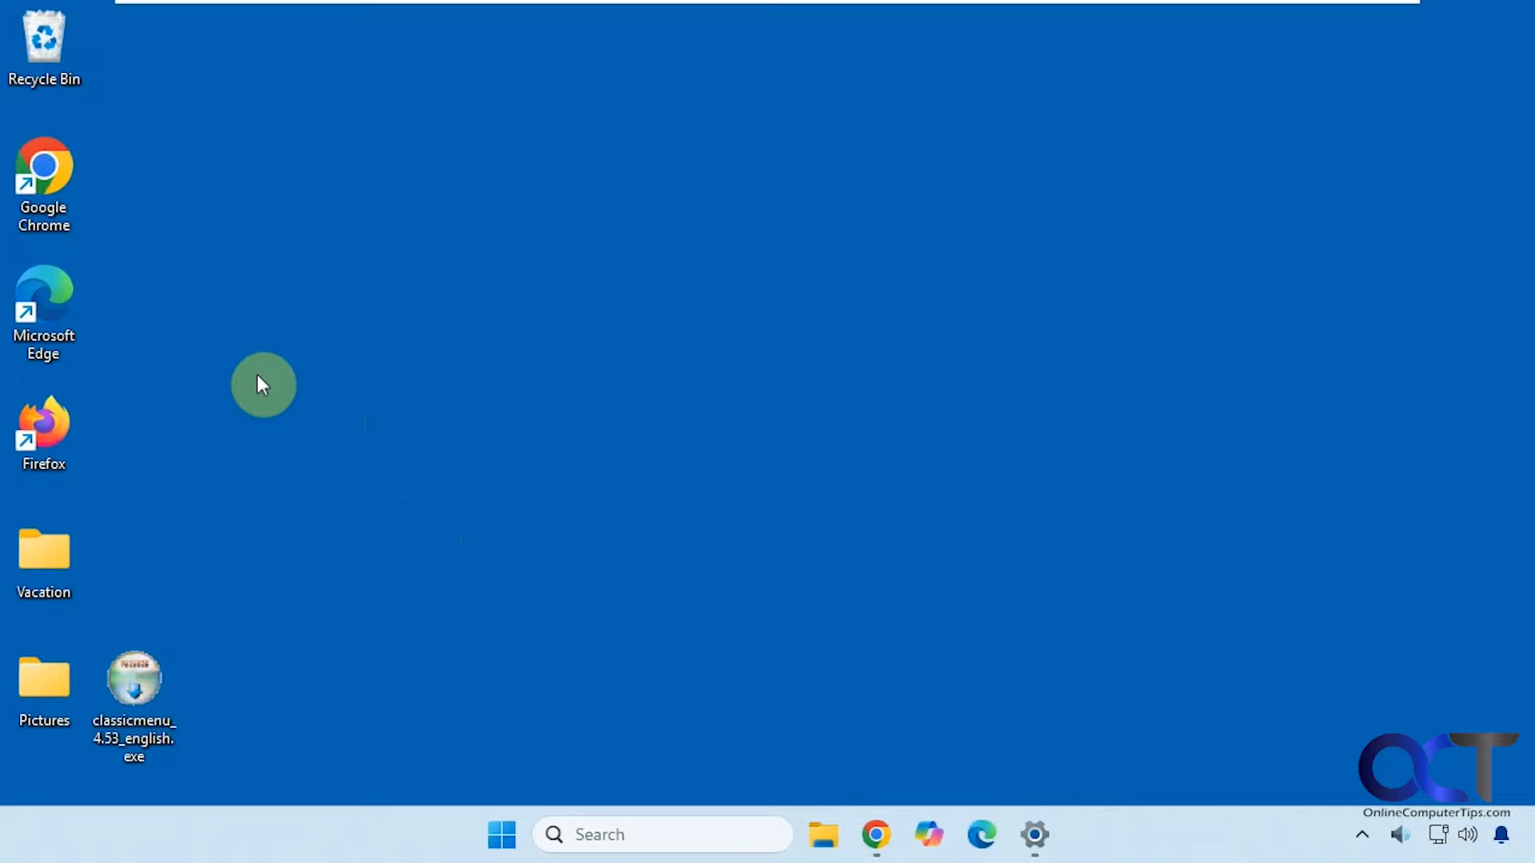
Inspect the current Windows 11 desktop context menu entries before making changes
right_click(264, 386)
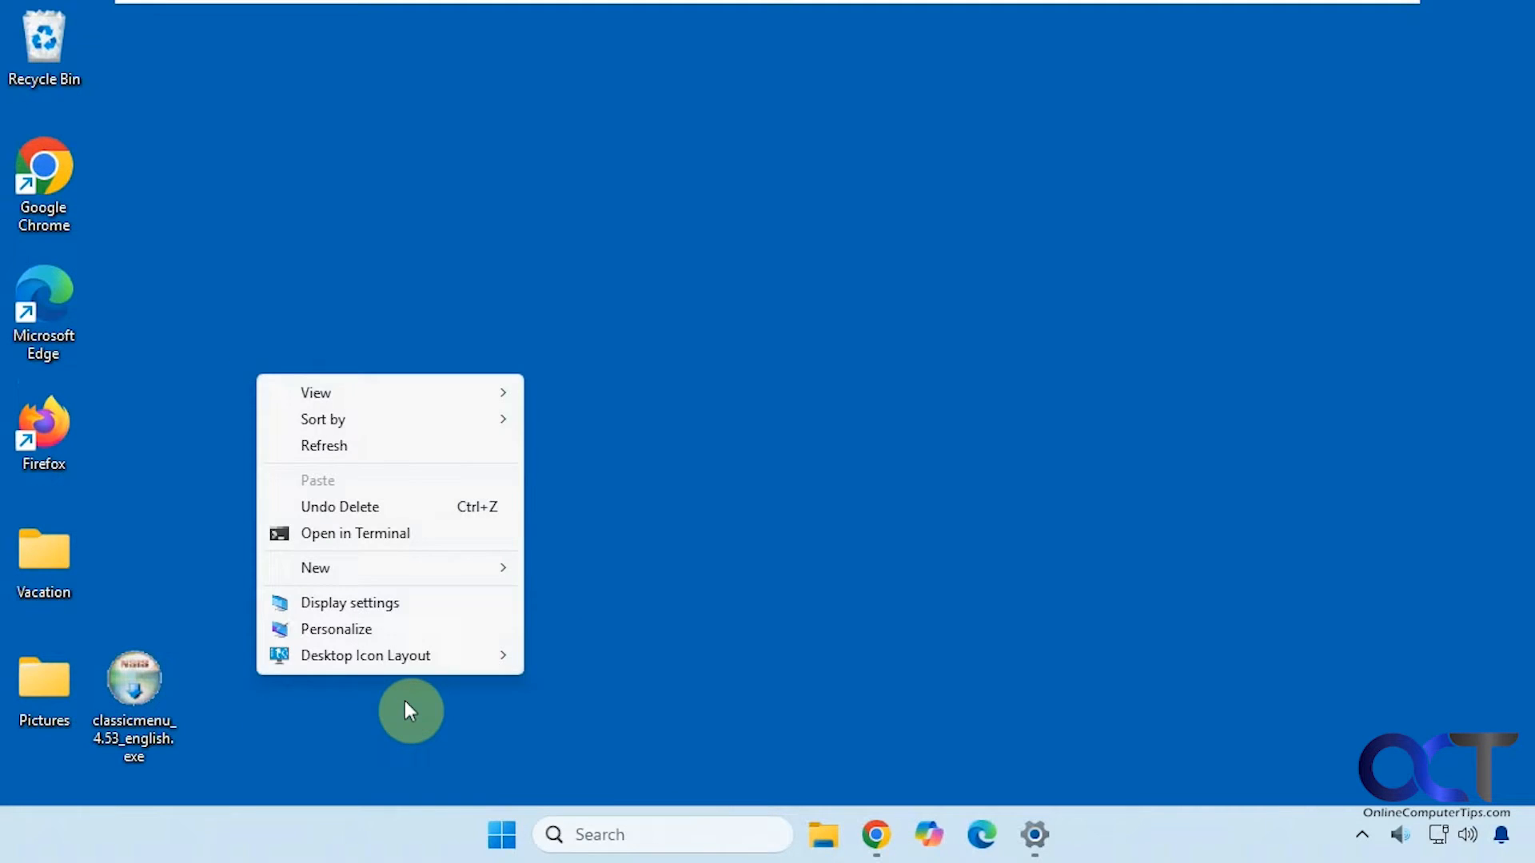
click(350, 320)
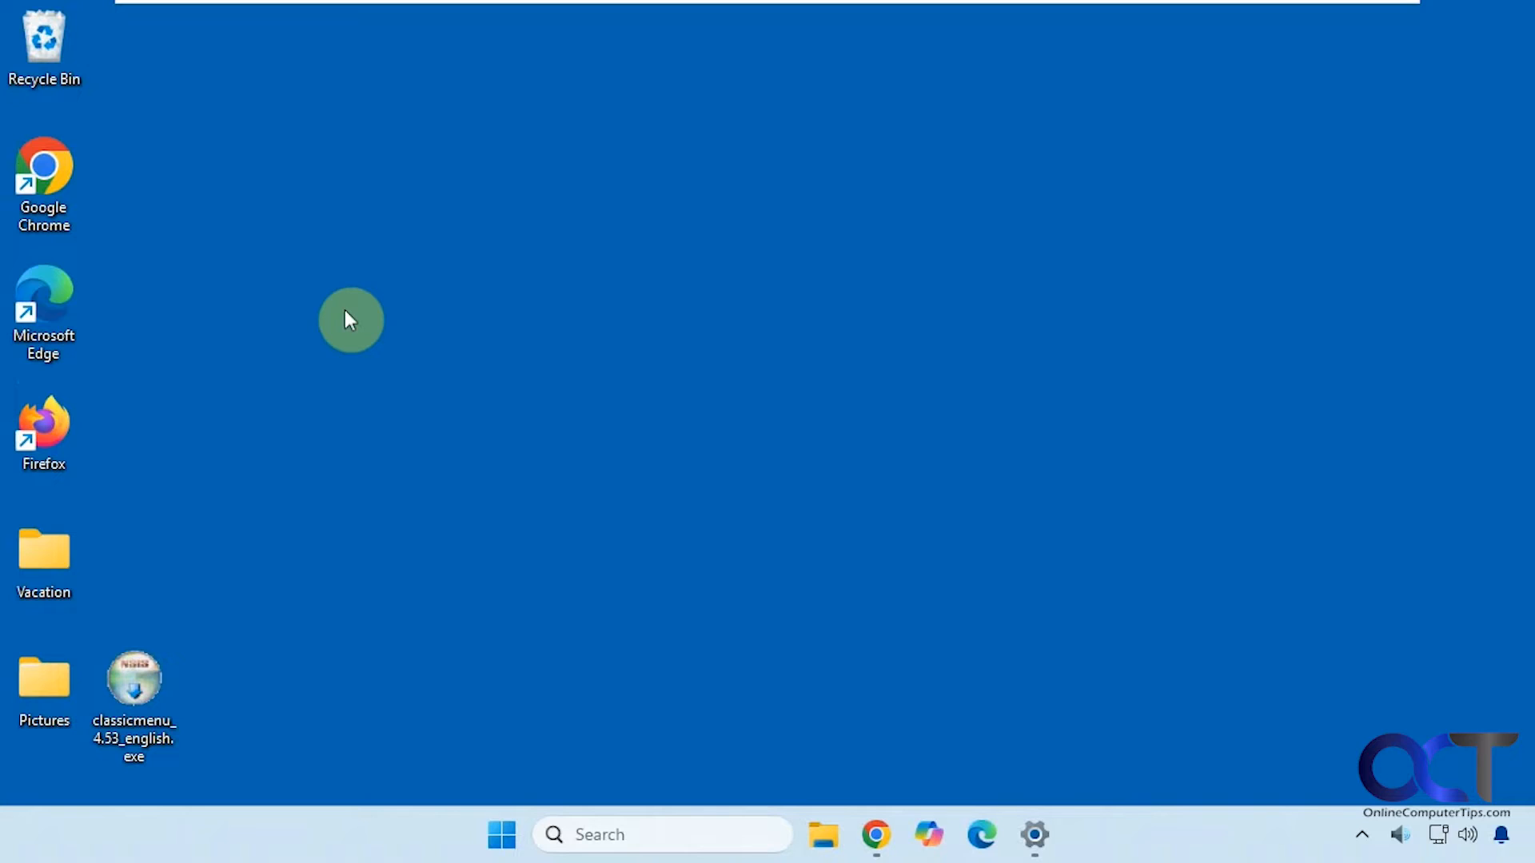
right_click(350, 319)
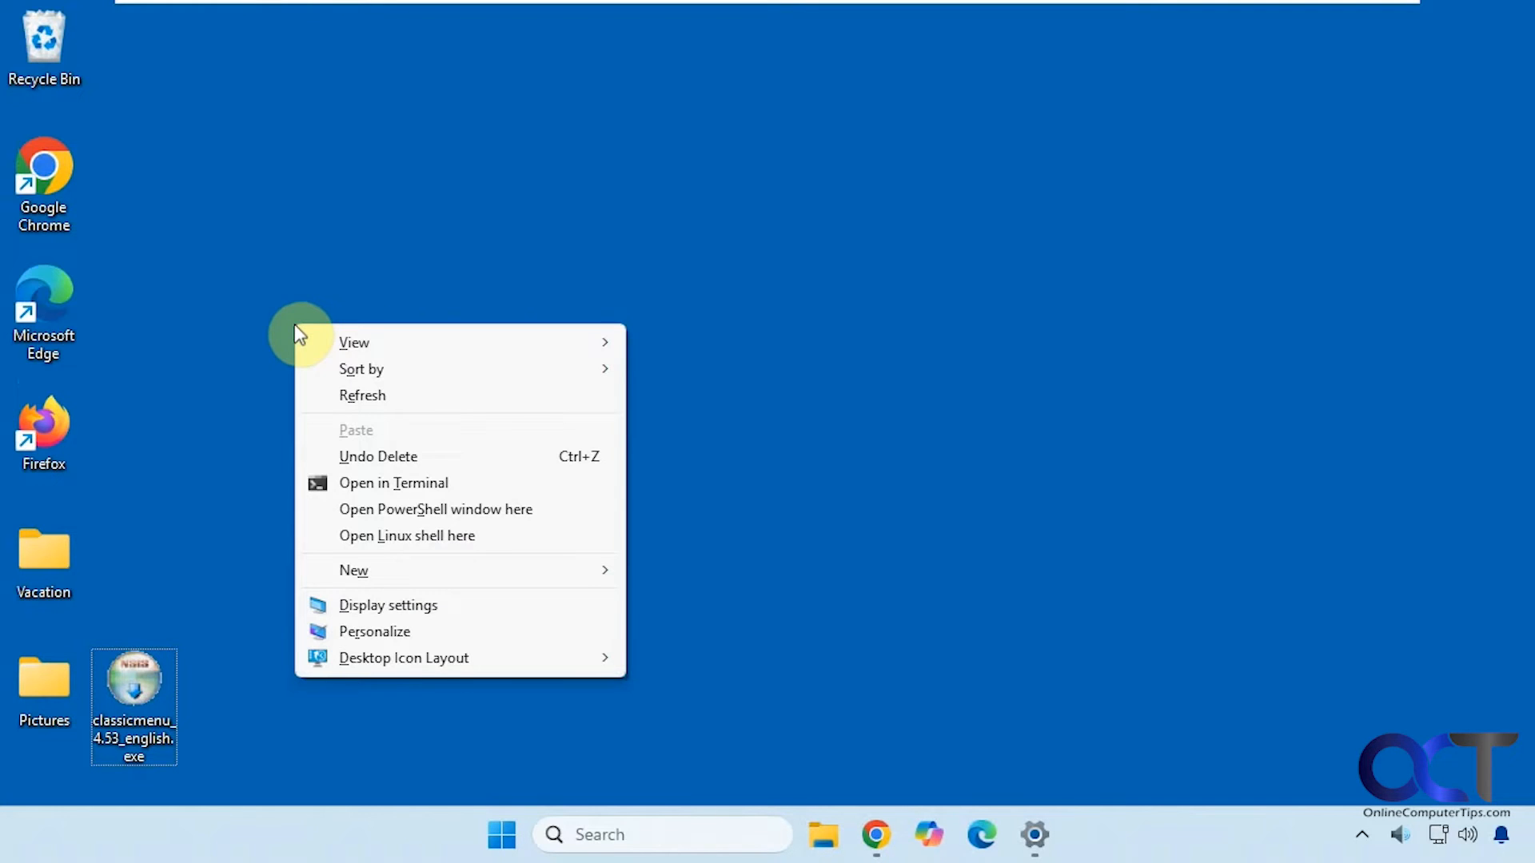
mouse_move(356, 267)
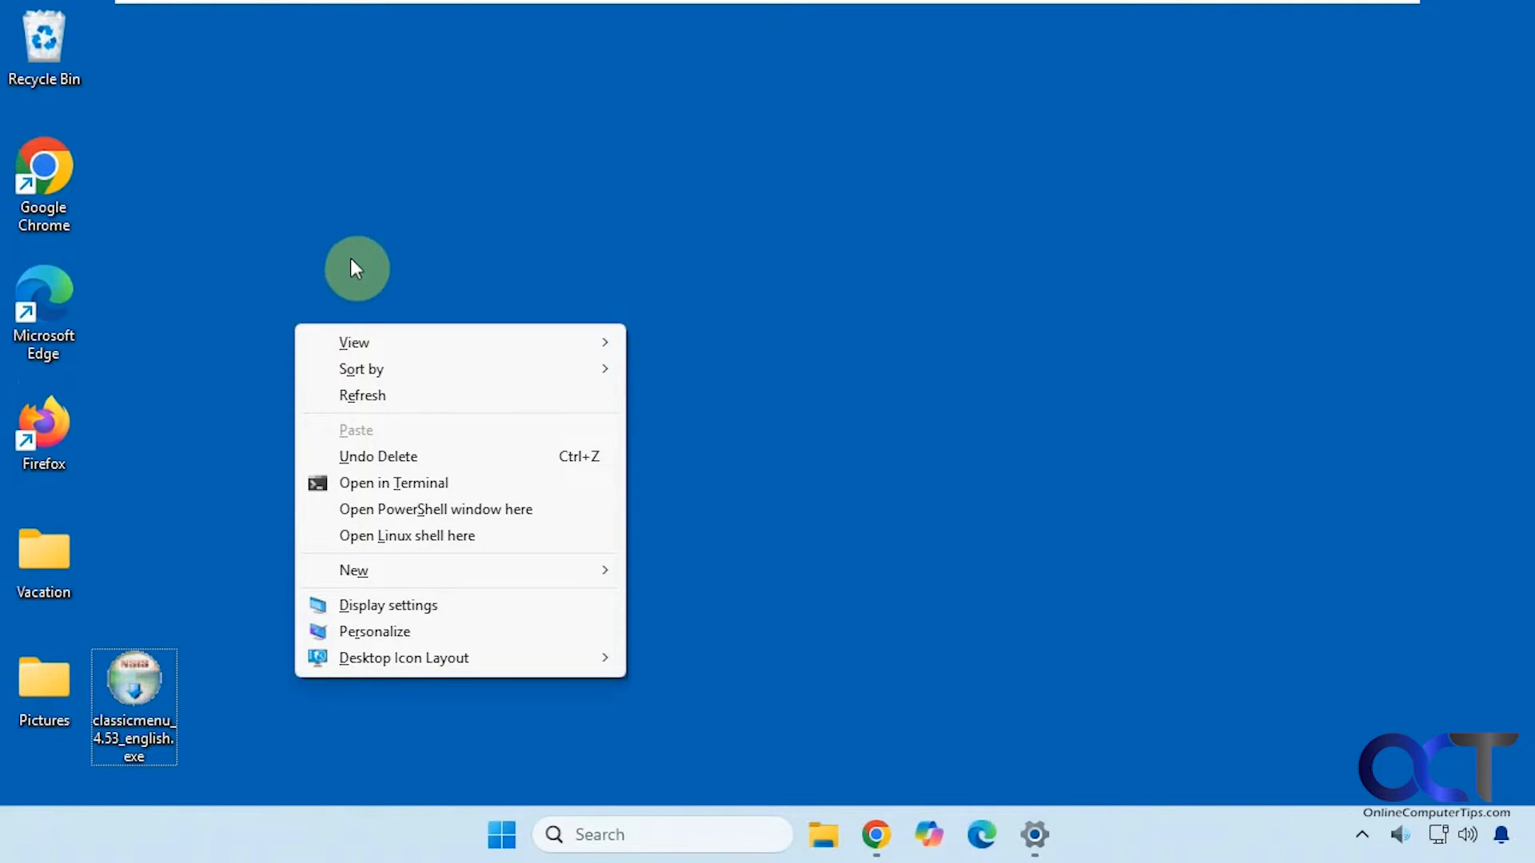
mouse_move(1140, 457)
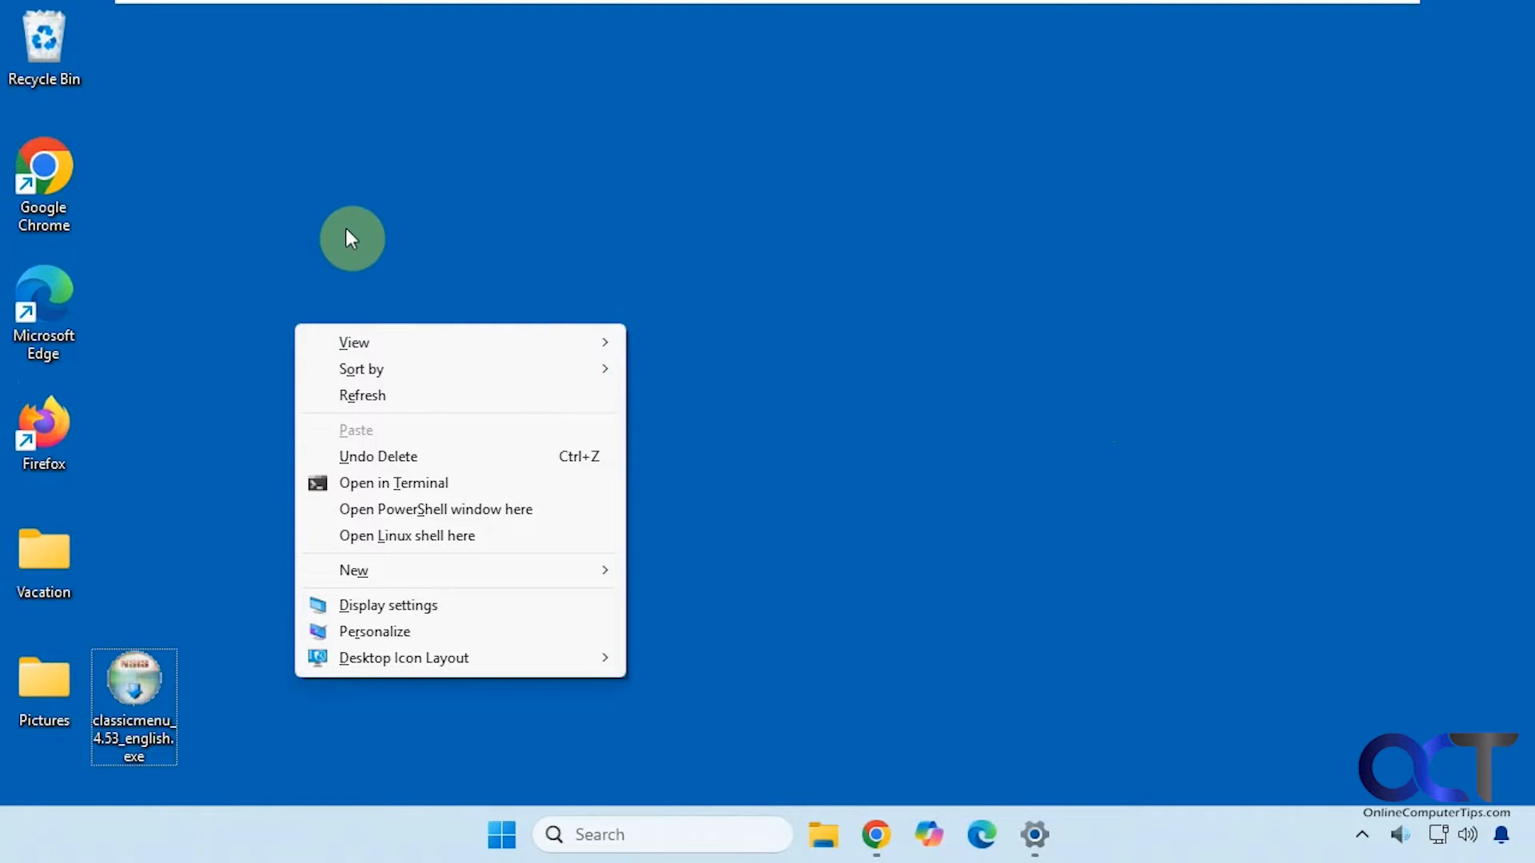
mouse_move(338, 226)
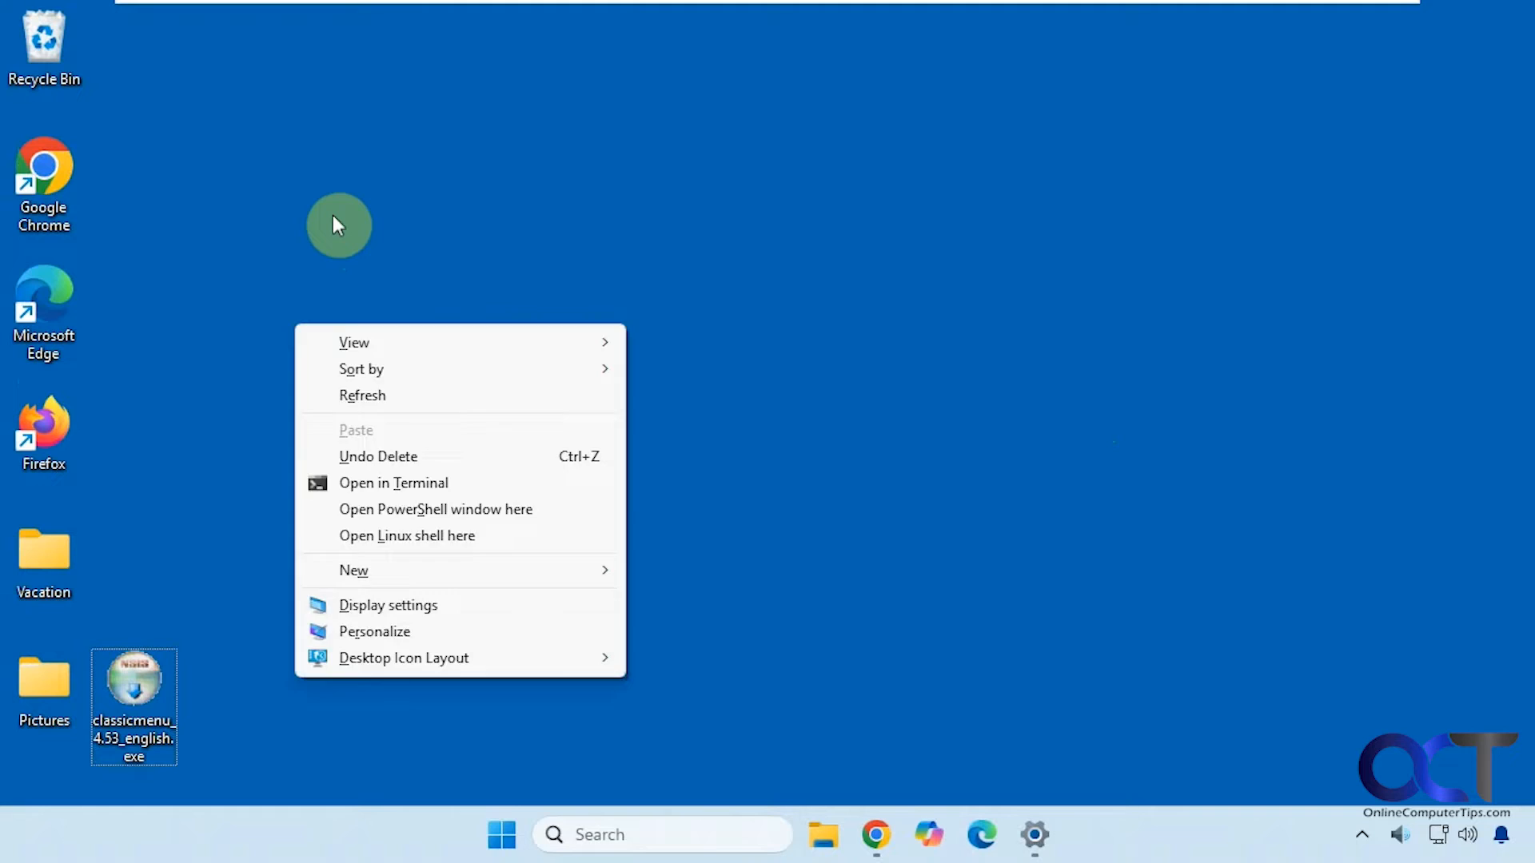
click(260, 708)
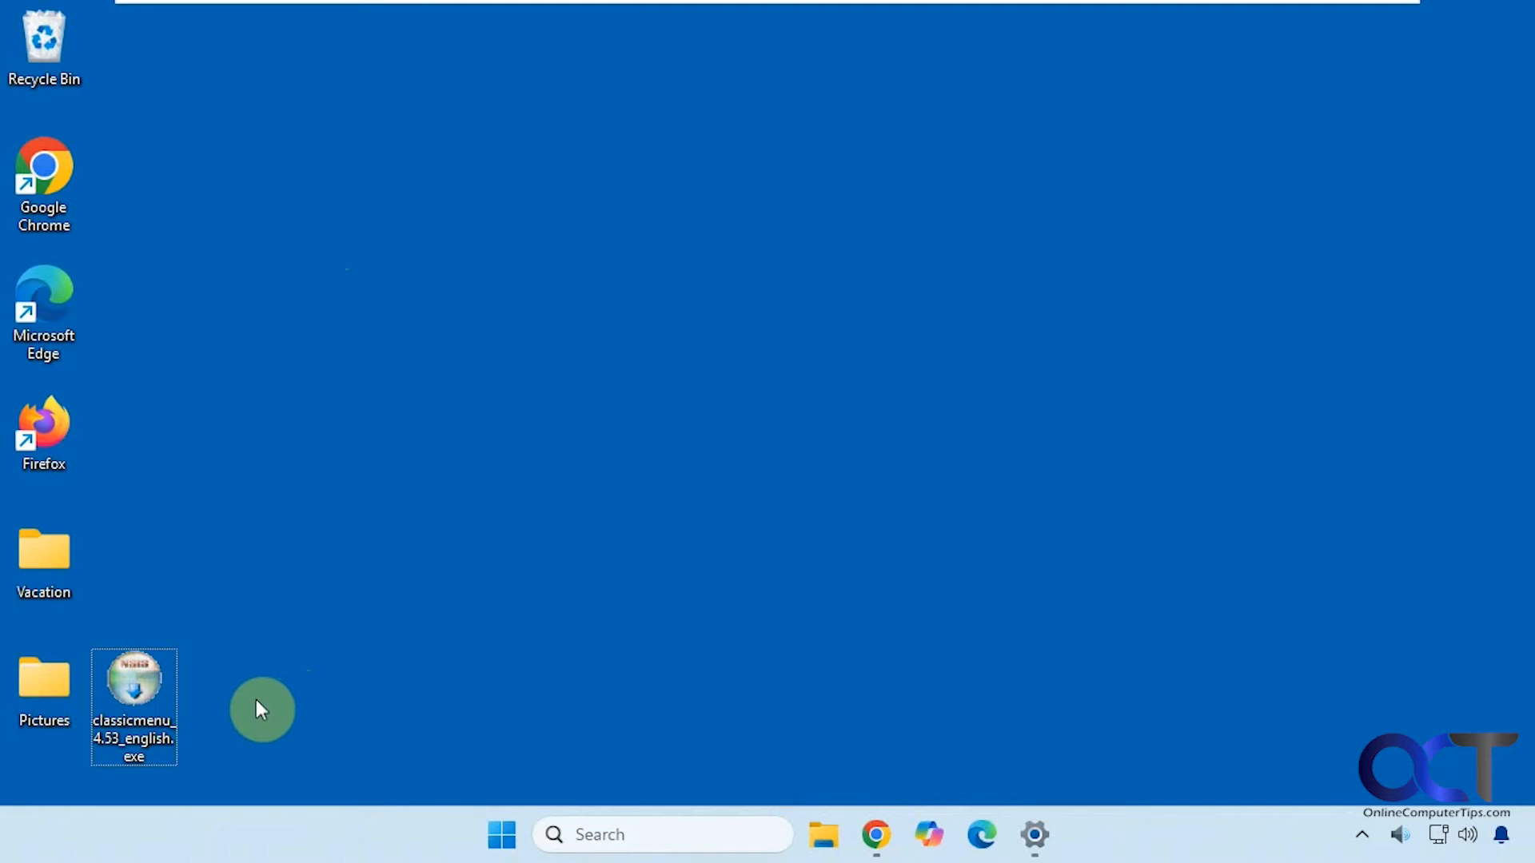
mouse_move(274, 665)
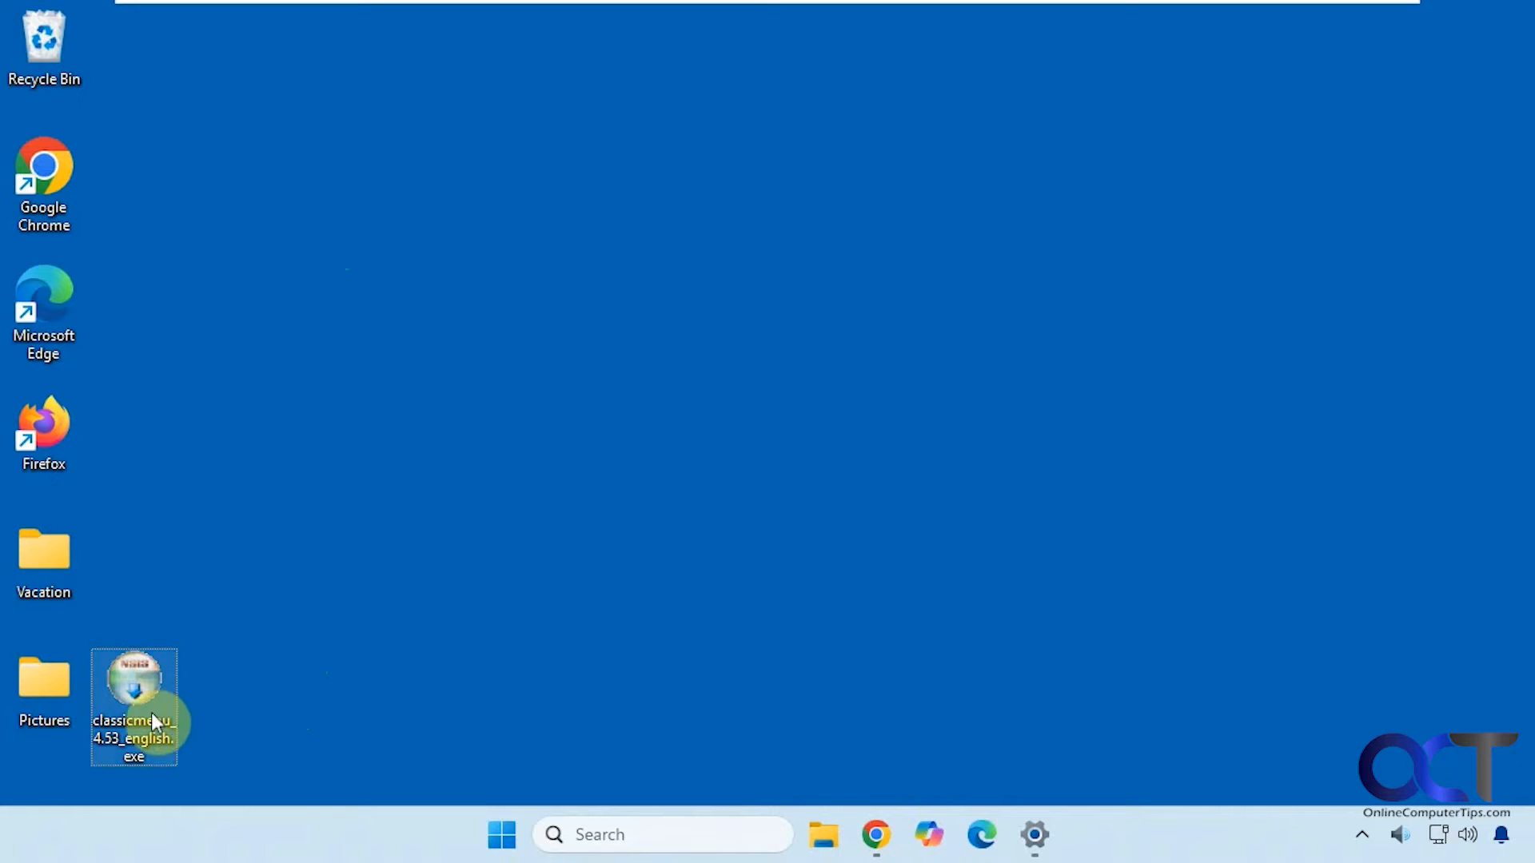
Launch classicmenu_4.53_english.exe, enable Classic Context Menu, and exit the tool
double_click(133, 686)
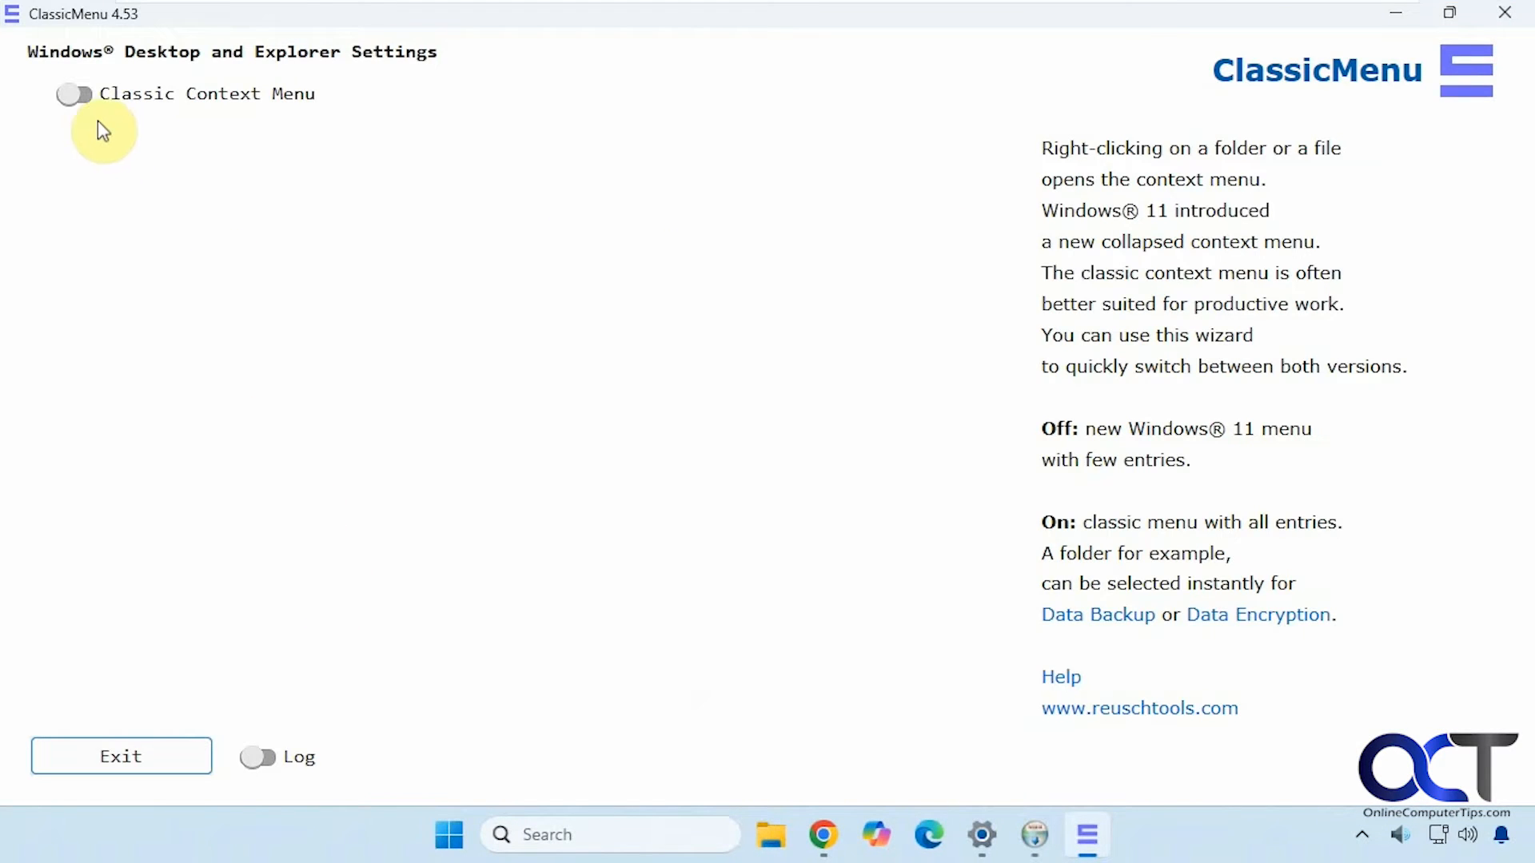
click(72, 94)
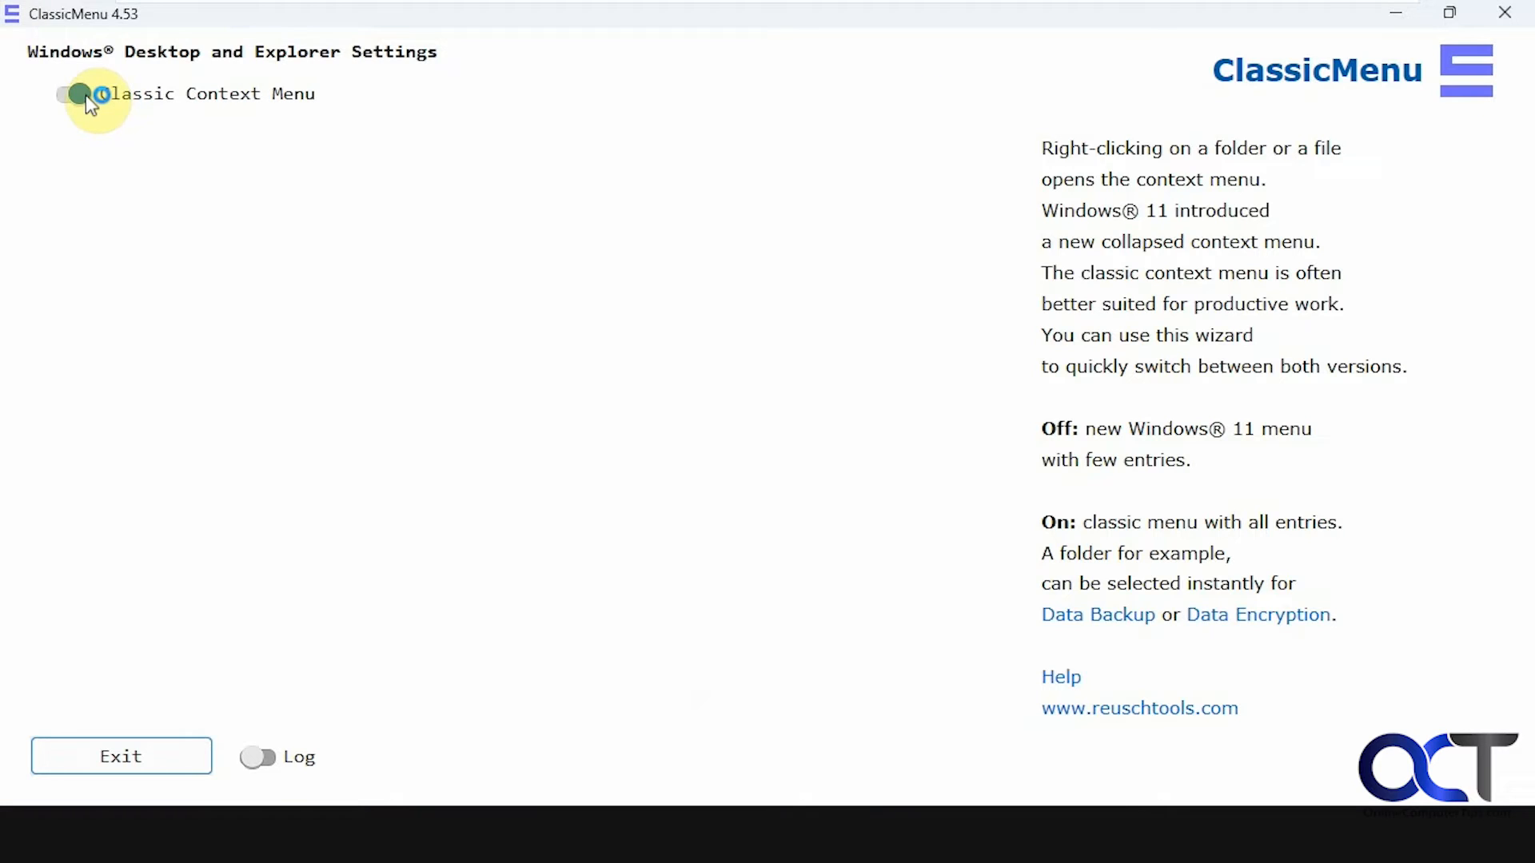
click(72, 93)
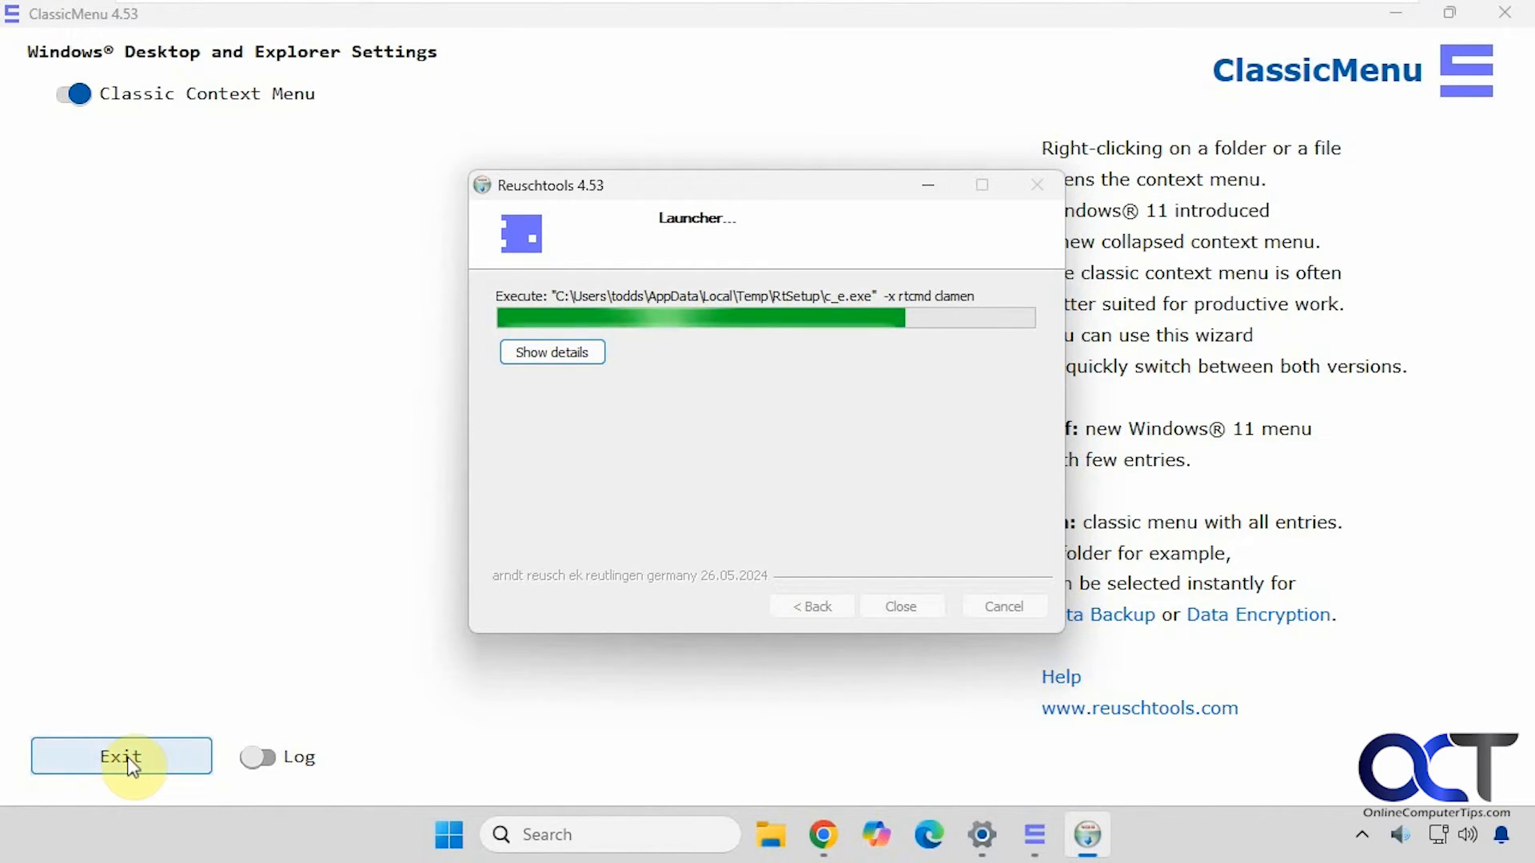
click(120, 757)
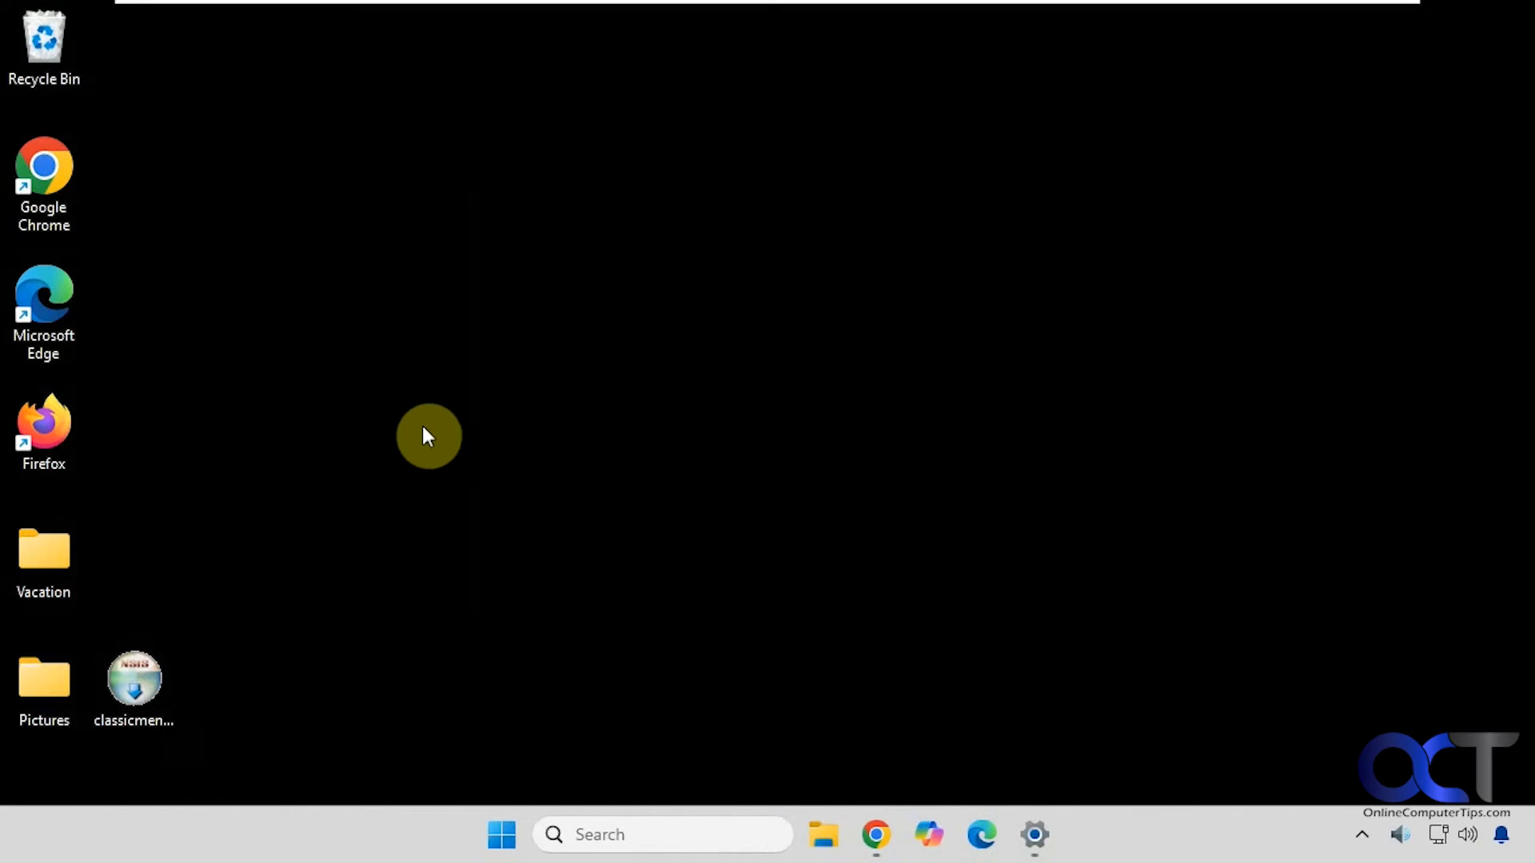
mouse_move(372, 478)
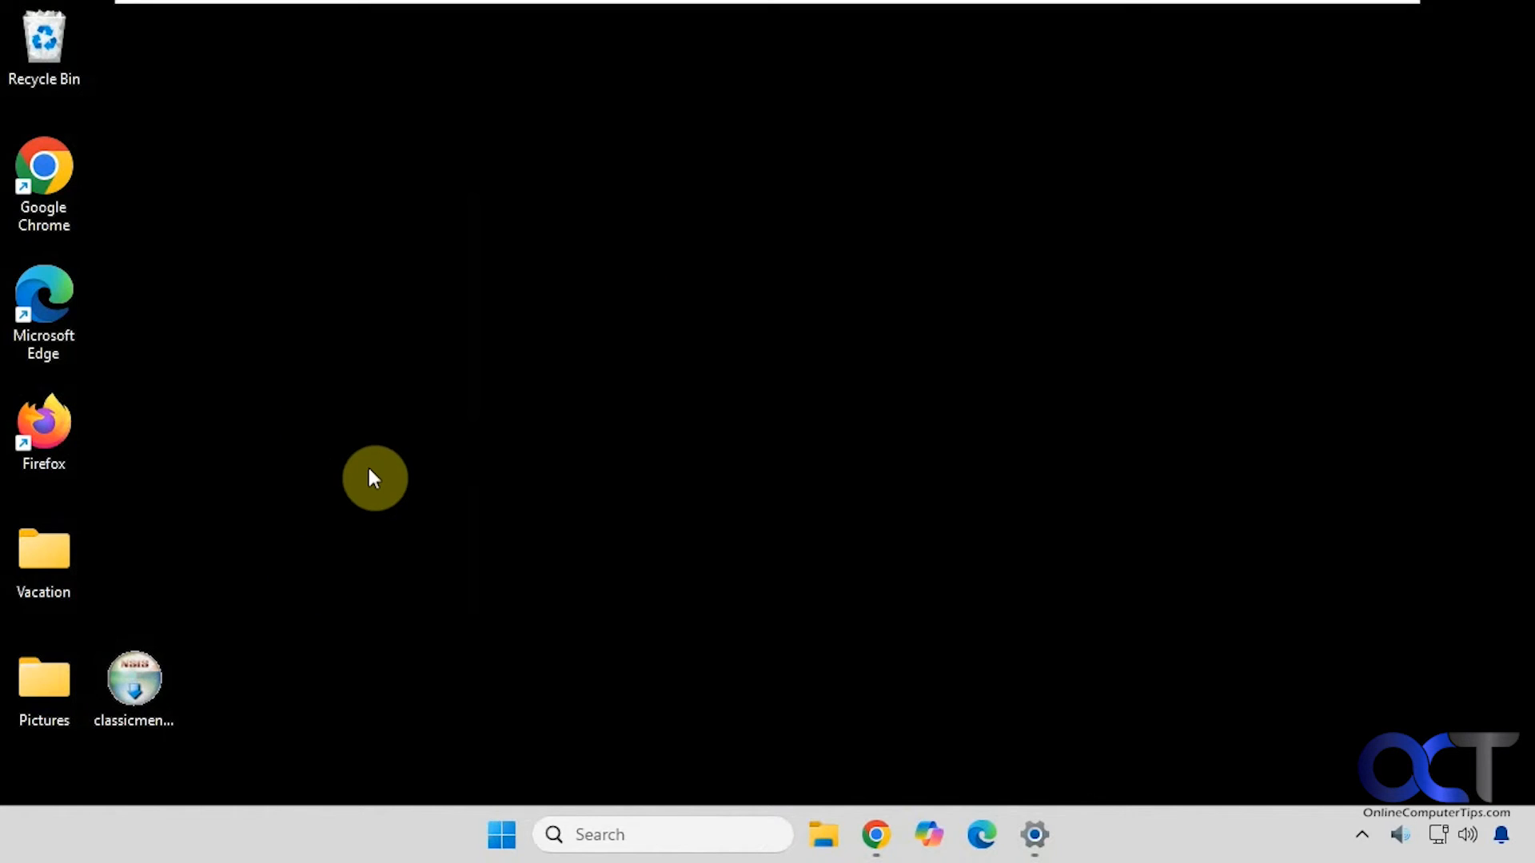
Confirm the classic menu, turn Classic Context Menu off, and verify the Windows 11 menu returned
right_click(374, 478)
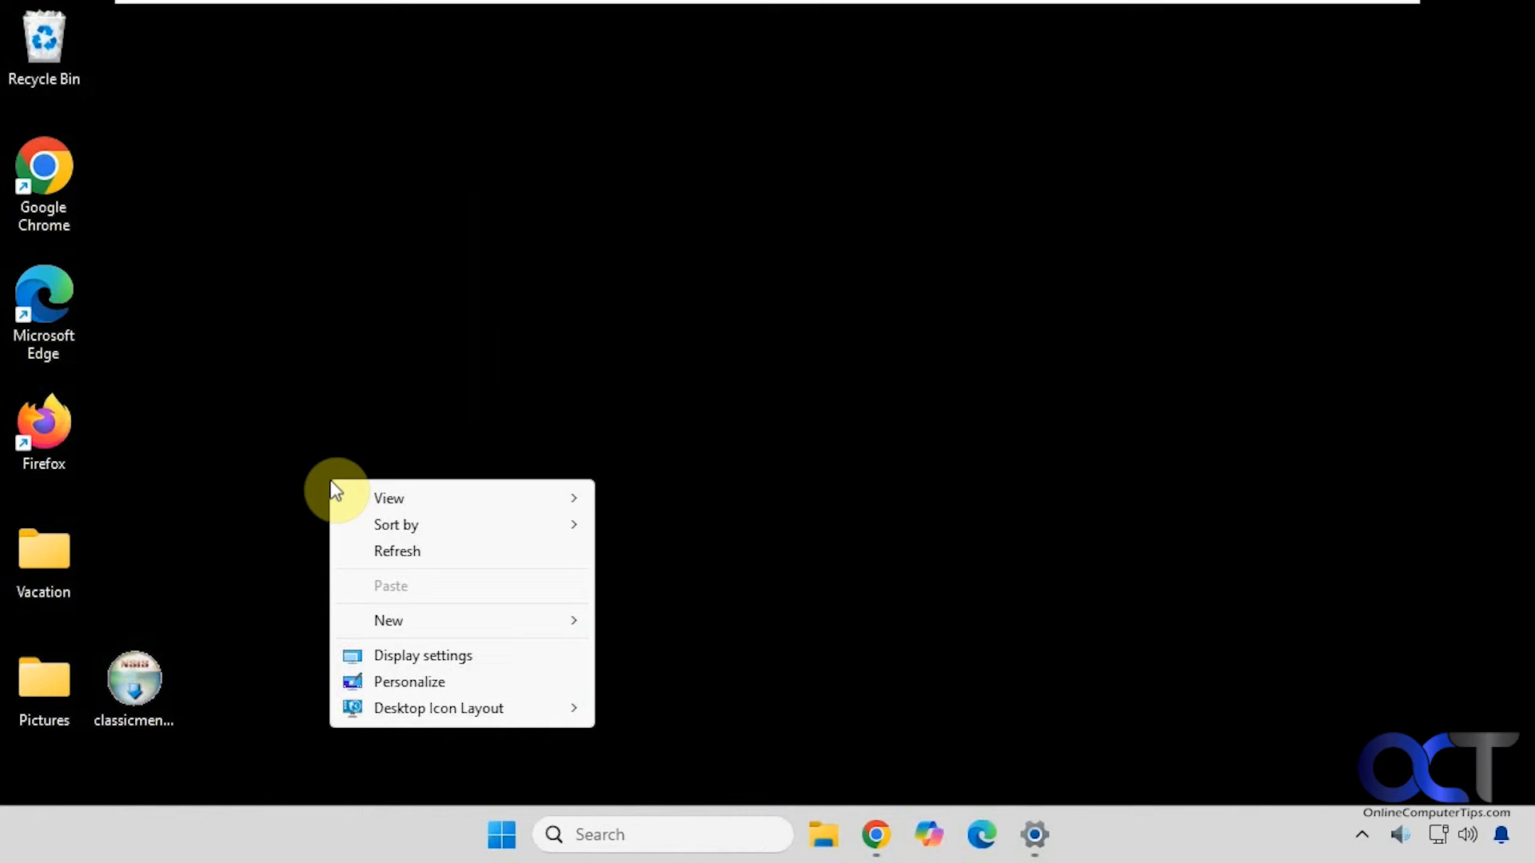
mouse_move(336, 434)
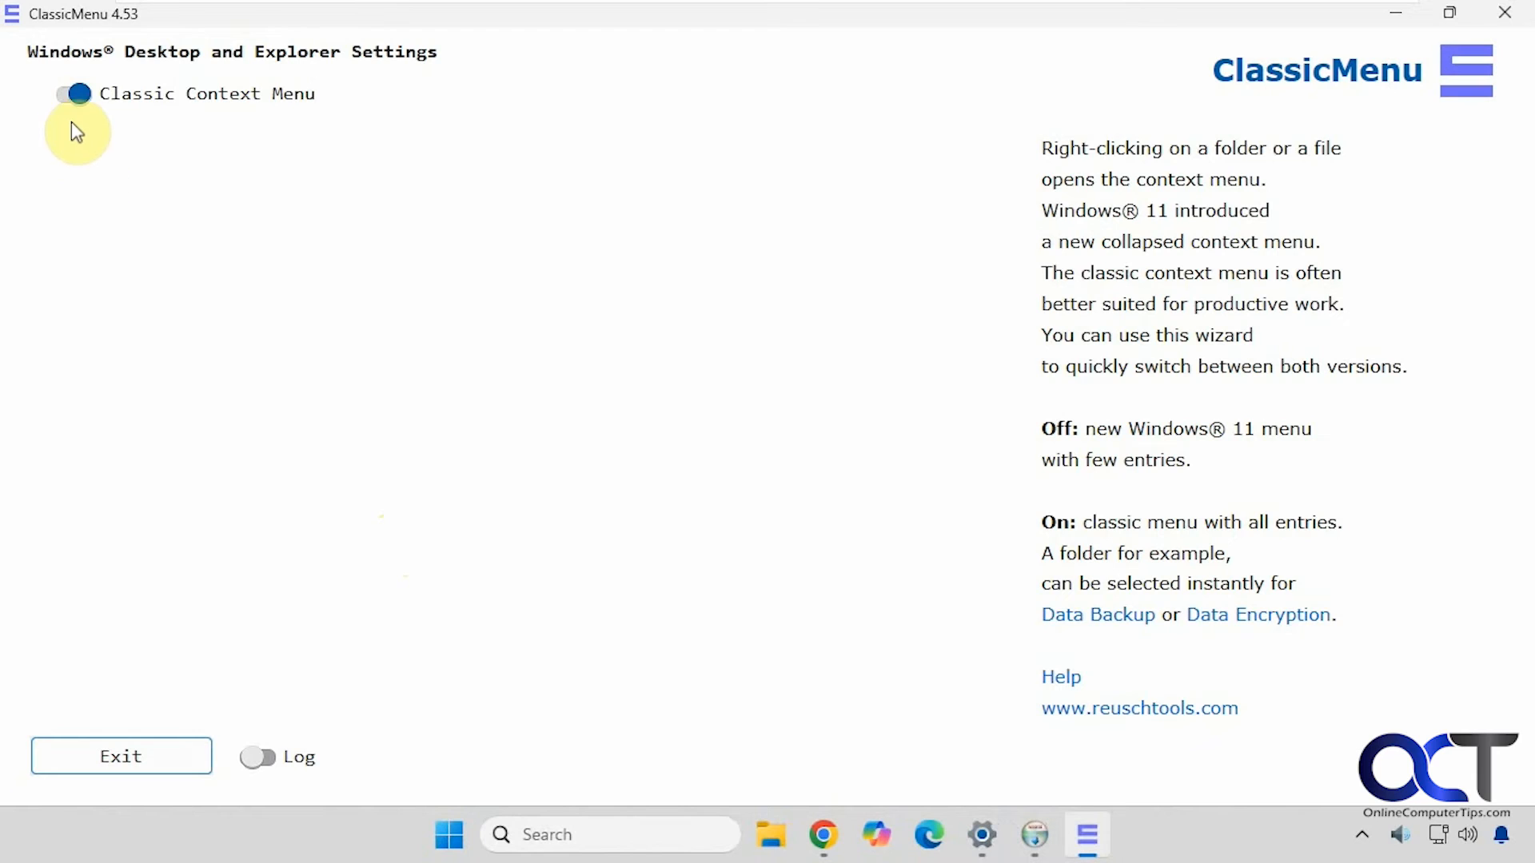
click(120, 756)
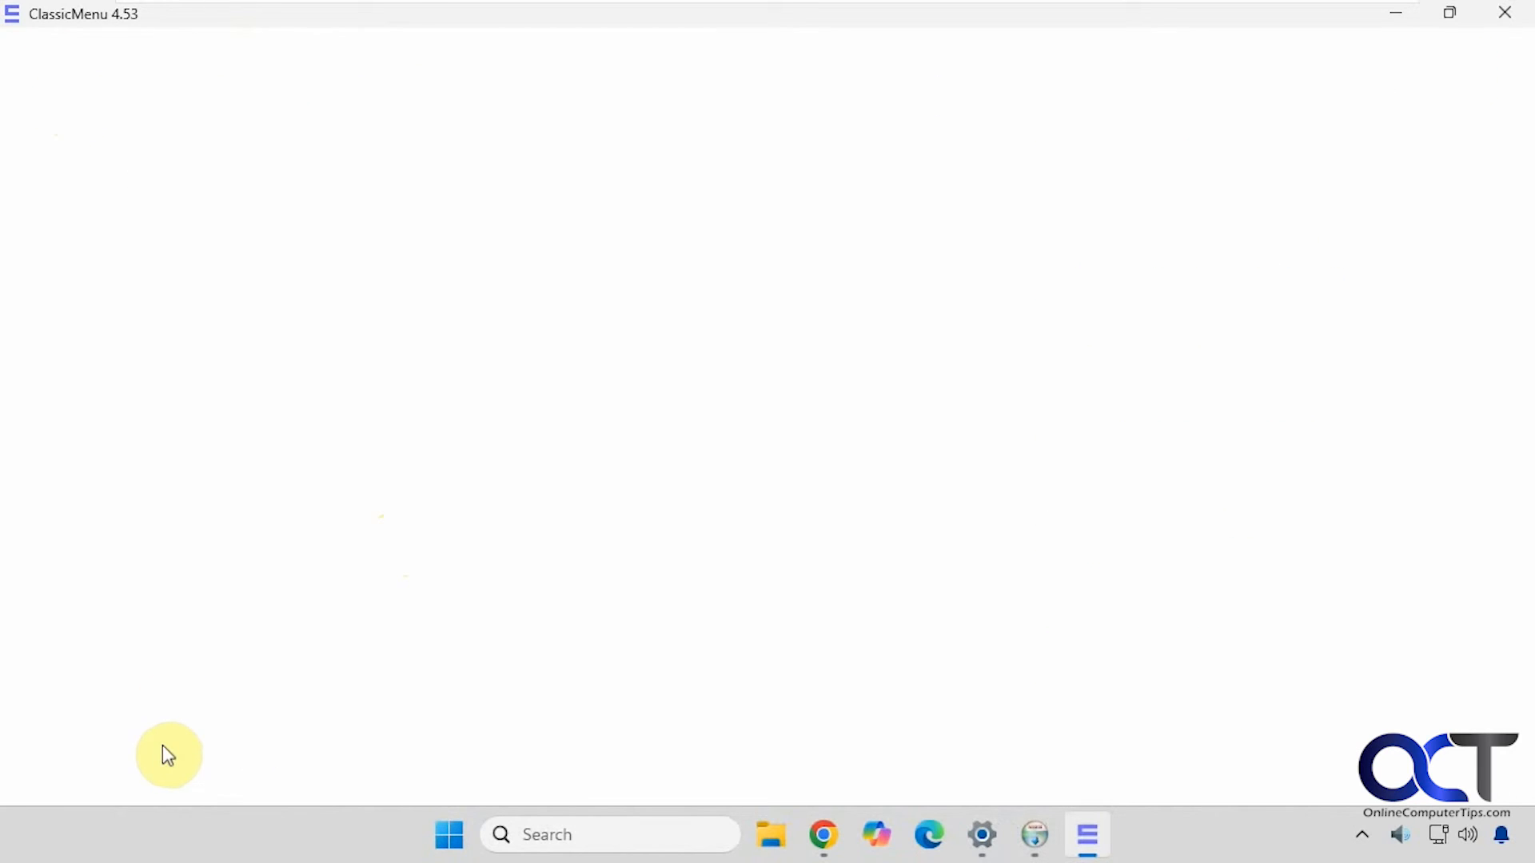
right_click(372, 557)
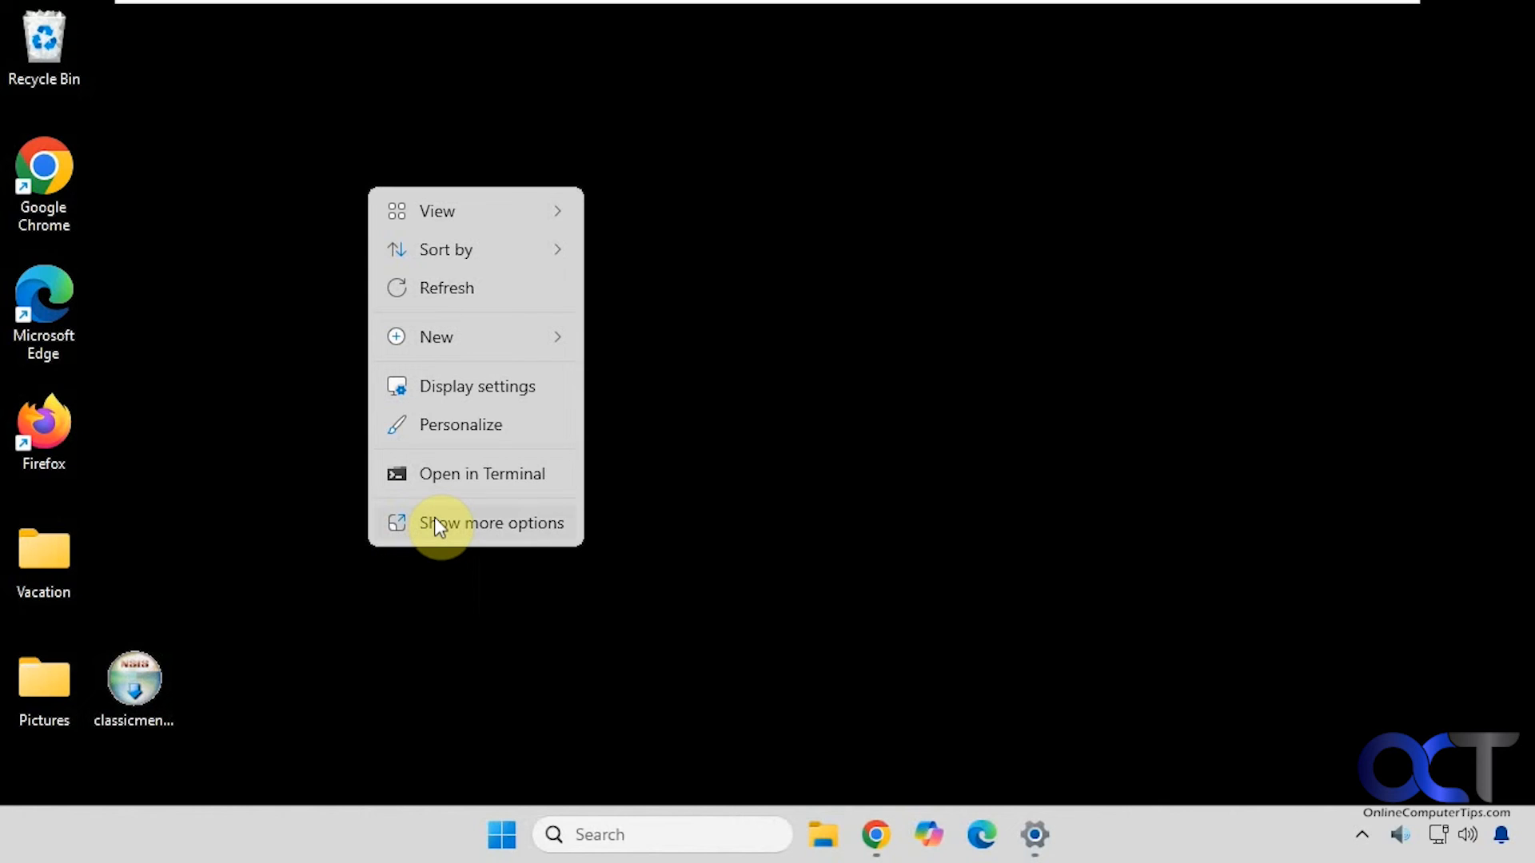
click(267, 513)
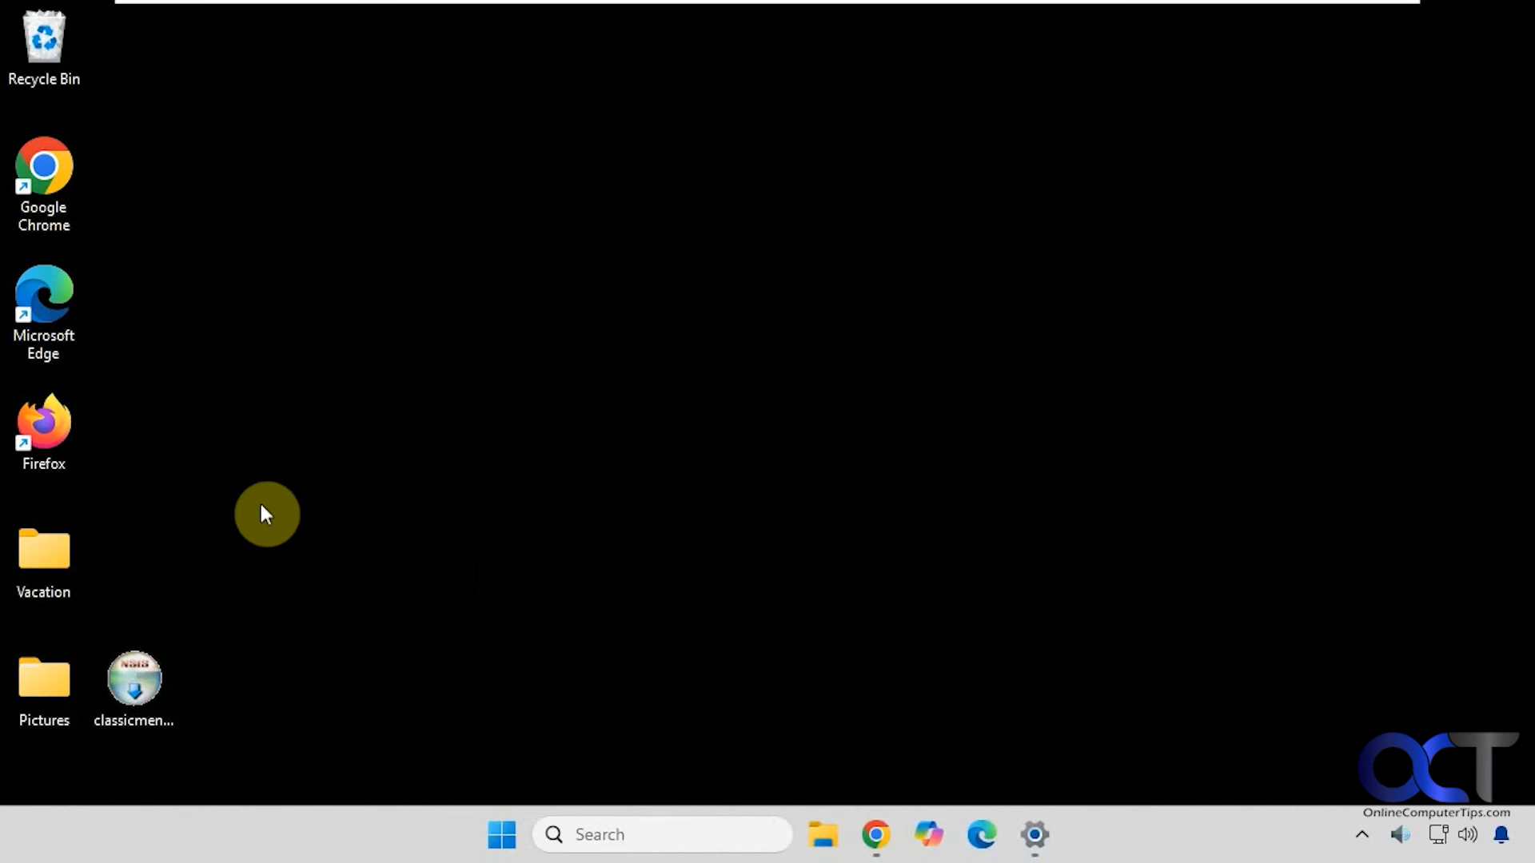